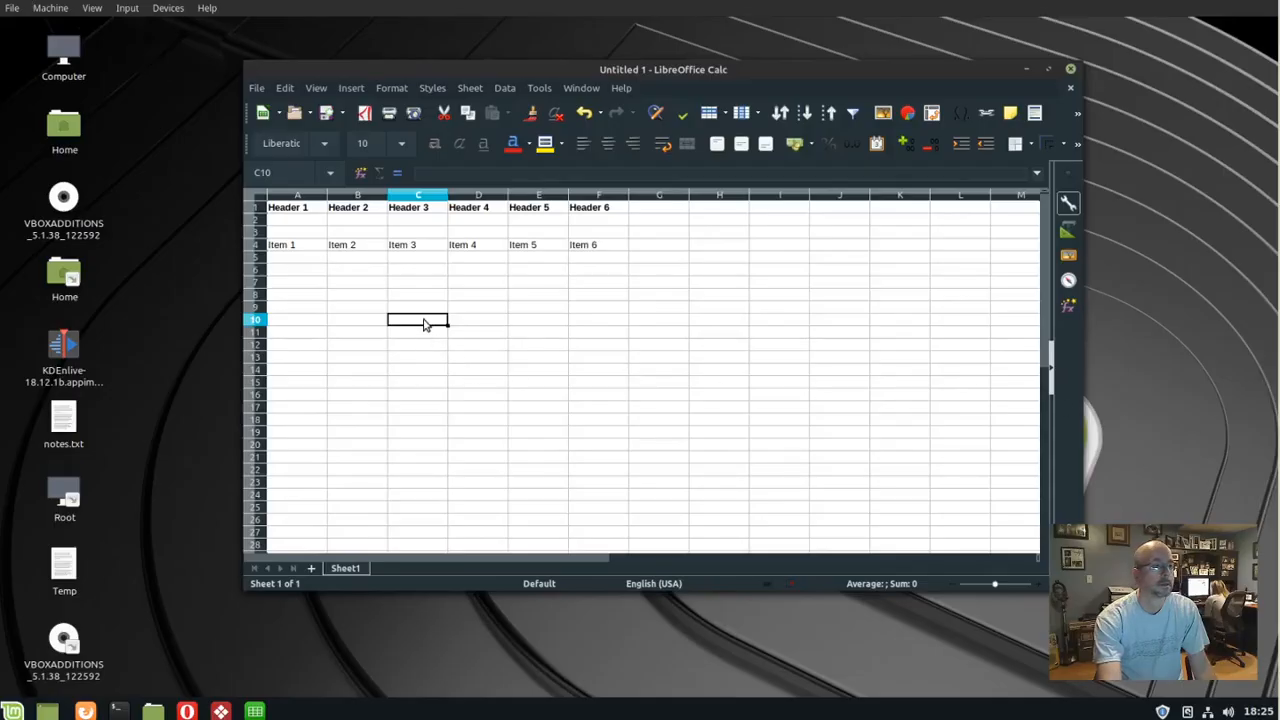
mouse_move(432, 322)
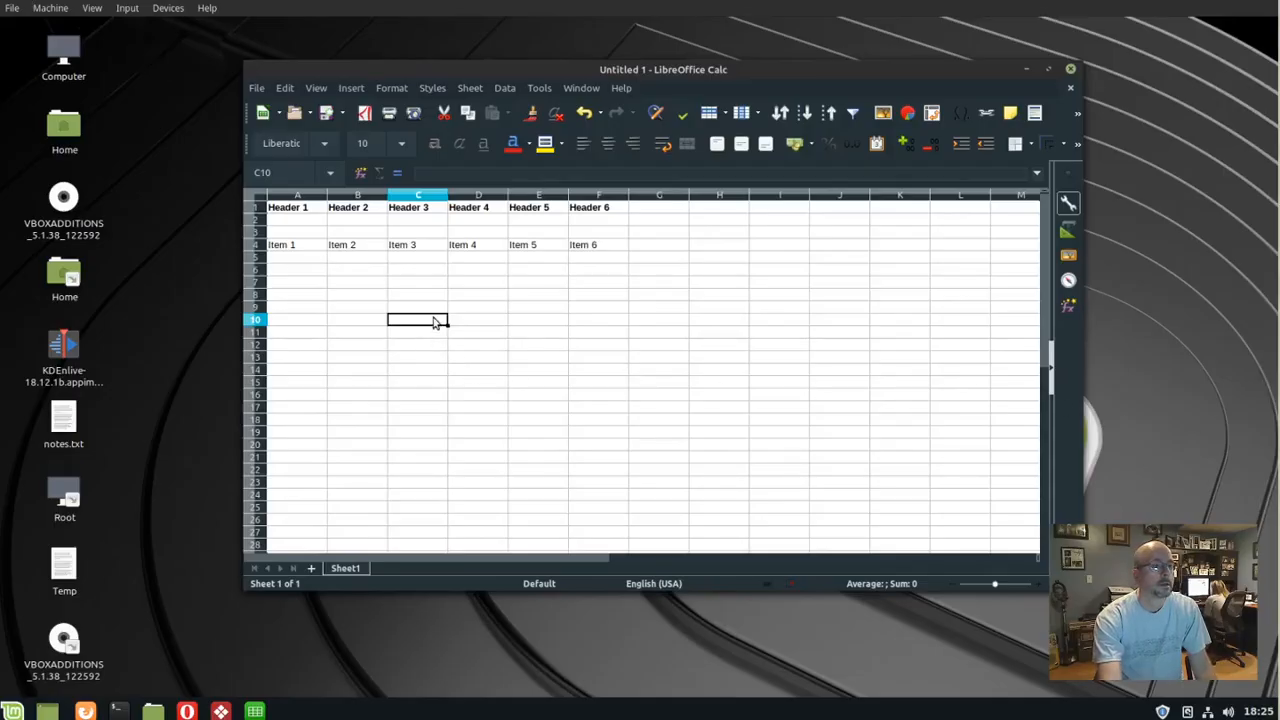
mouse_move(328, 218)
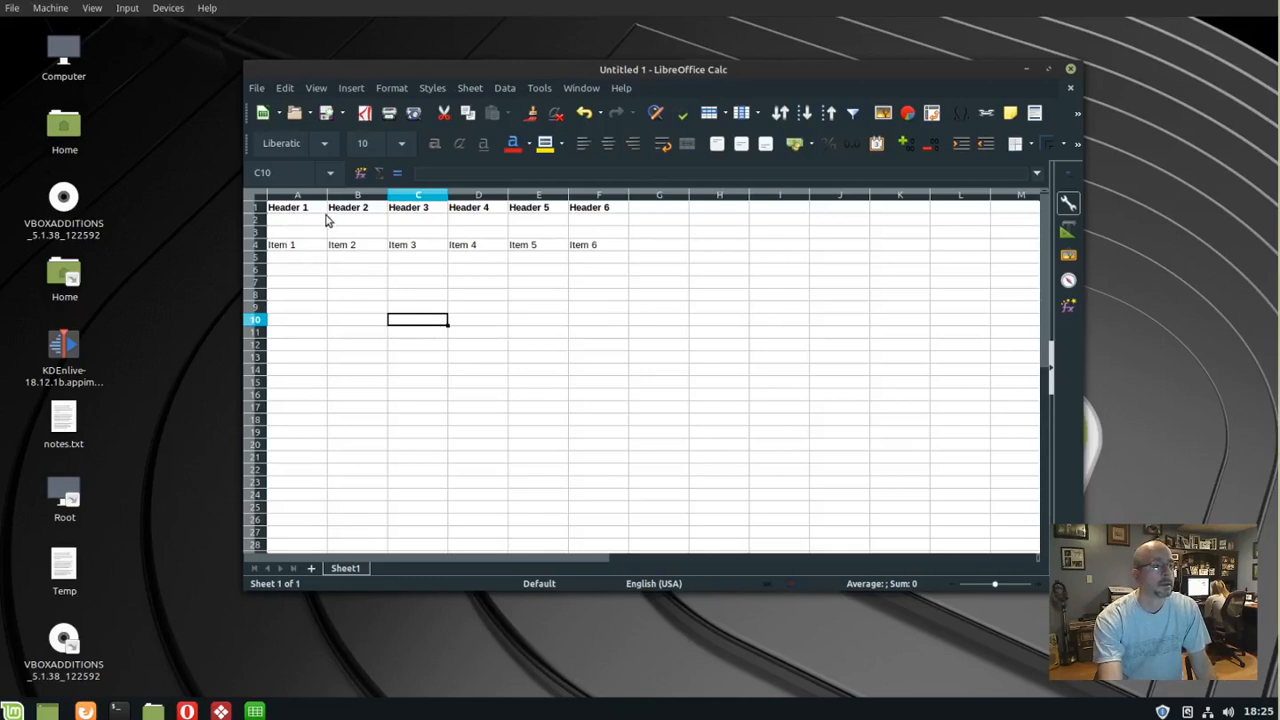
mouse_move(610, 210)
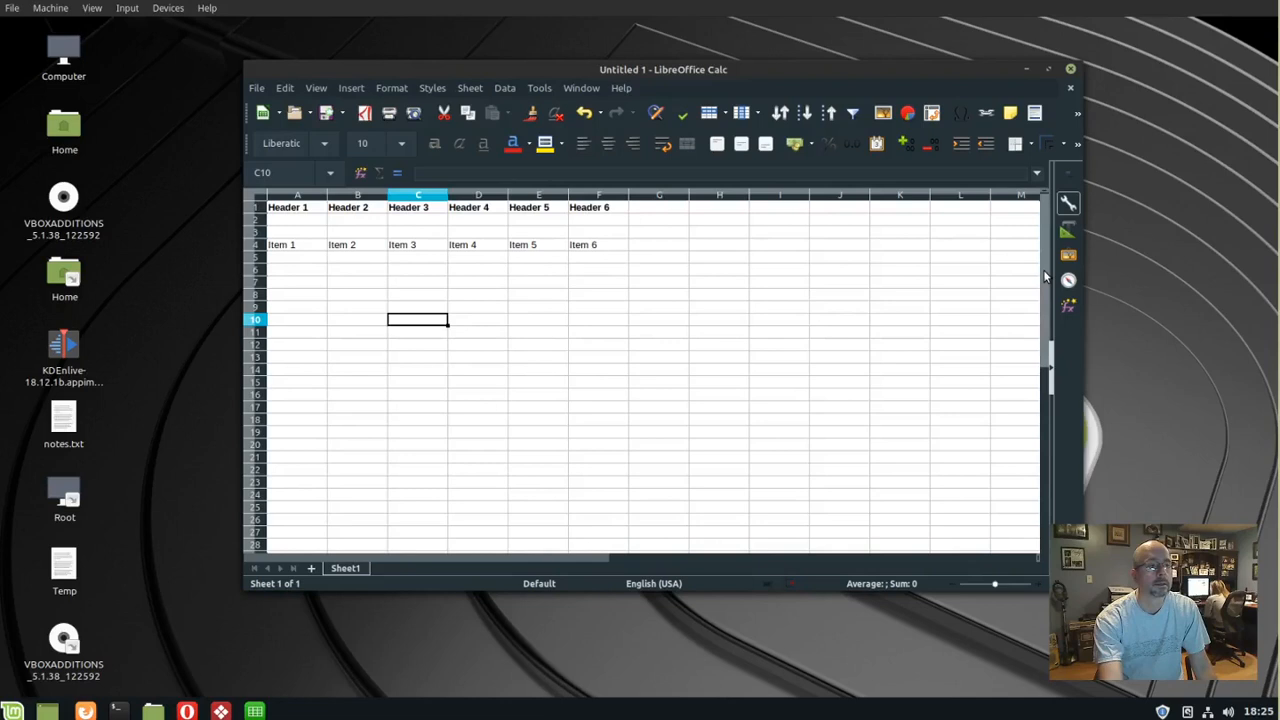
Freeze only the first row holding Header 1–6 via View > Freeze Cells.
scroll(down, 3)
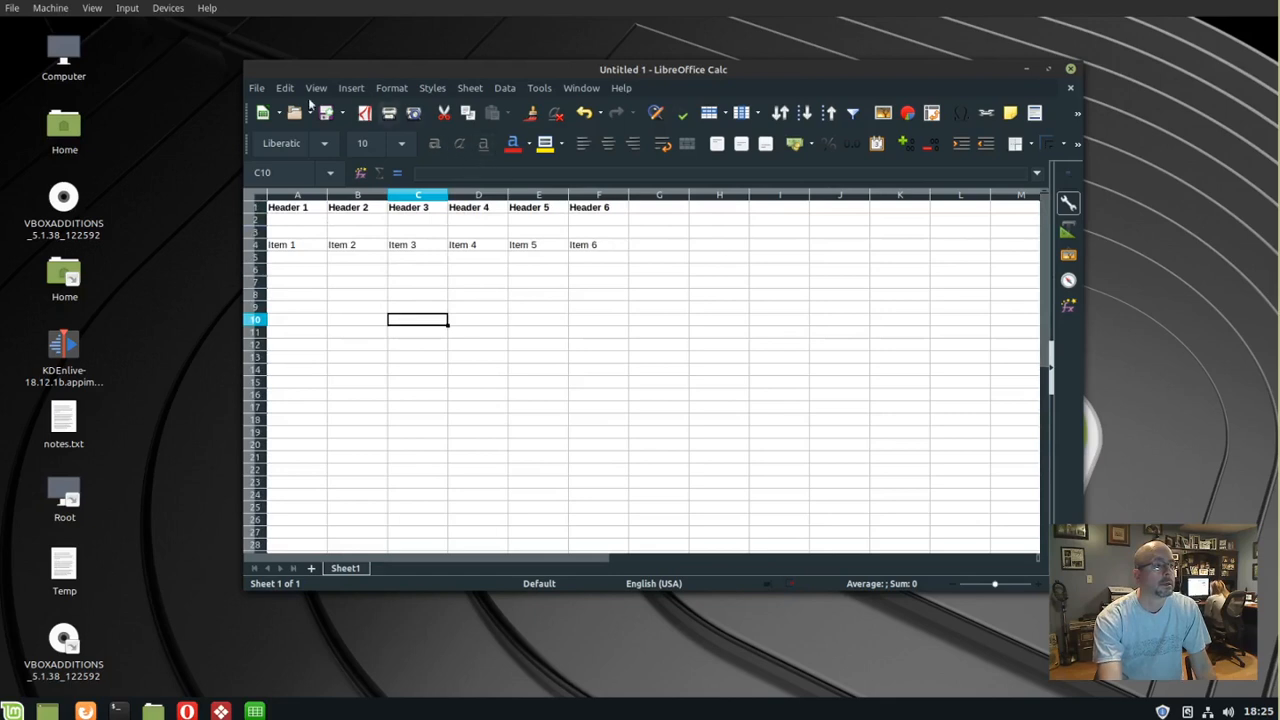
click(316, 88)
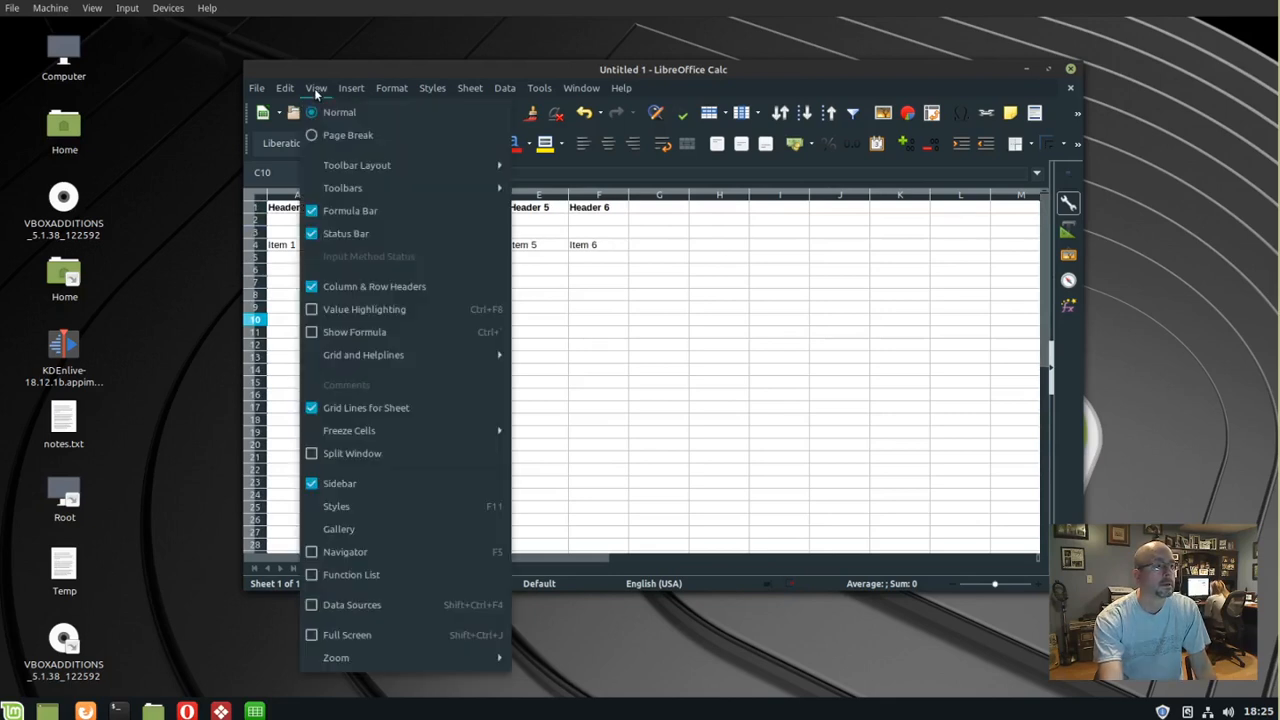
mouse_move(448, 420)
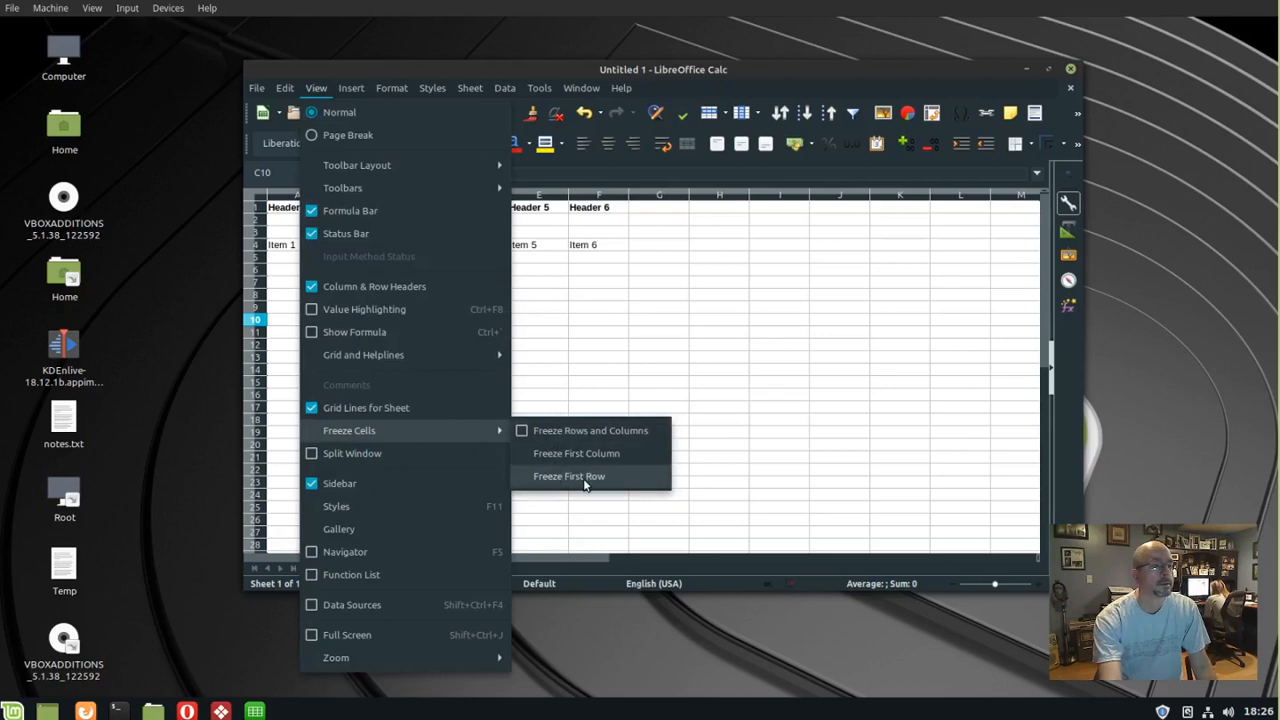
click(568, 476)
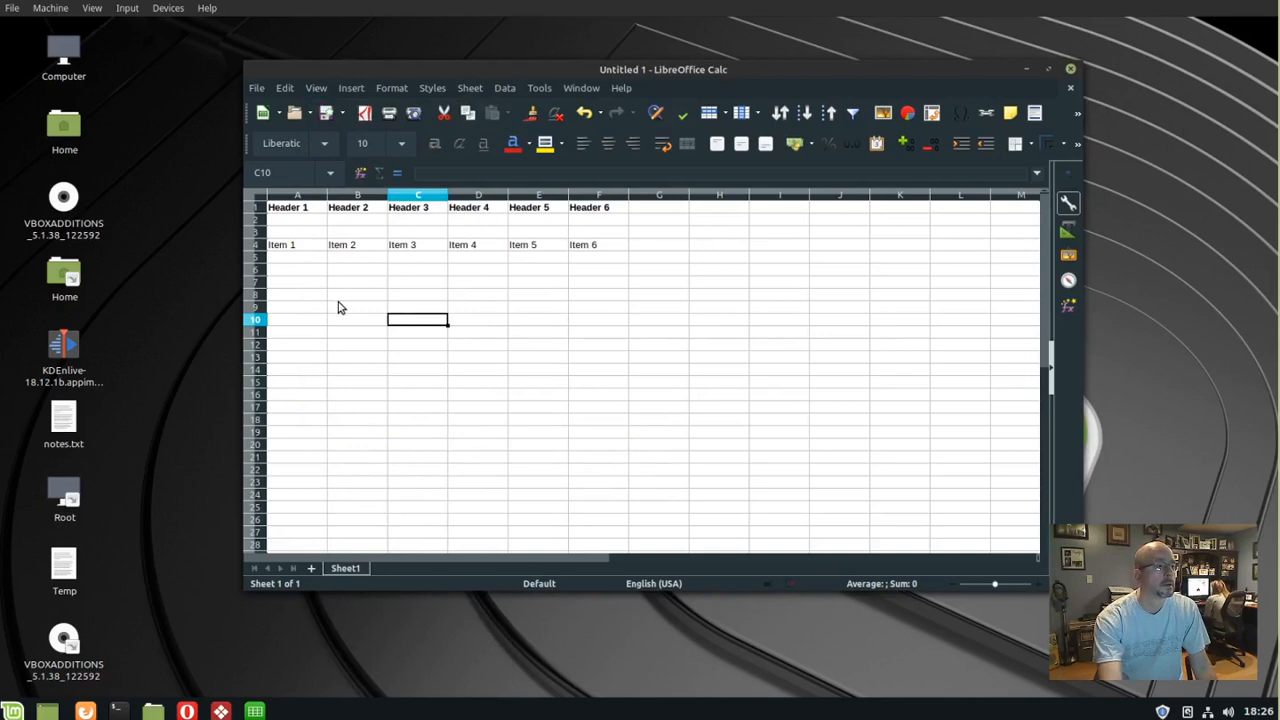
mouse_move(298, 292)
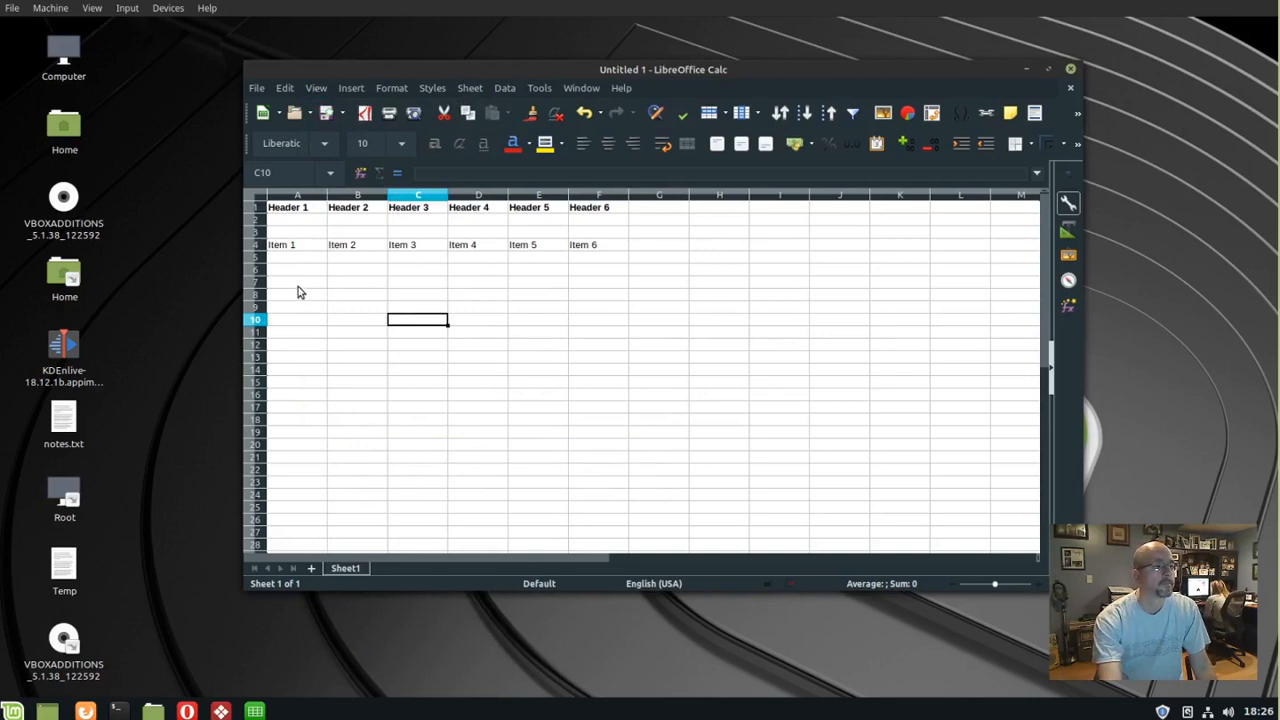
mouse_move(270, 264)
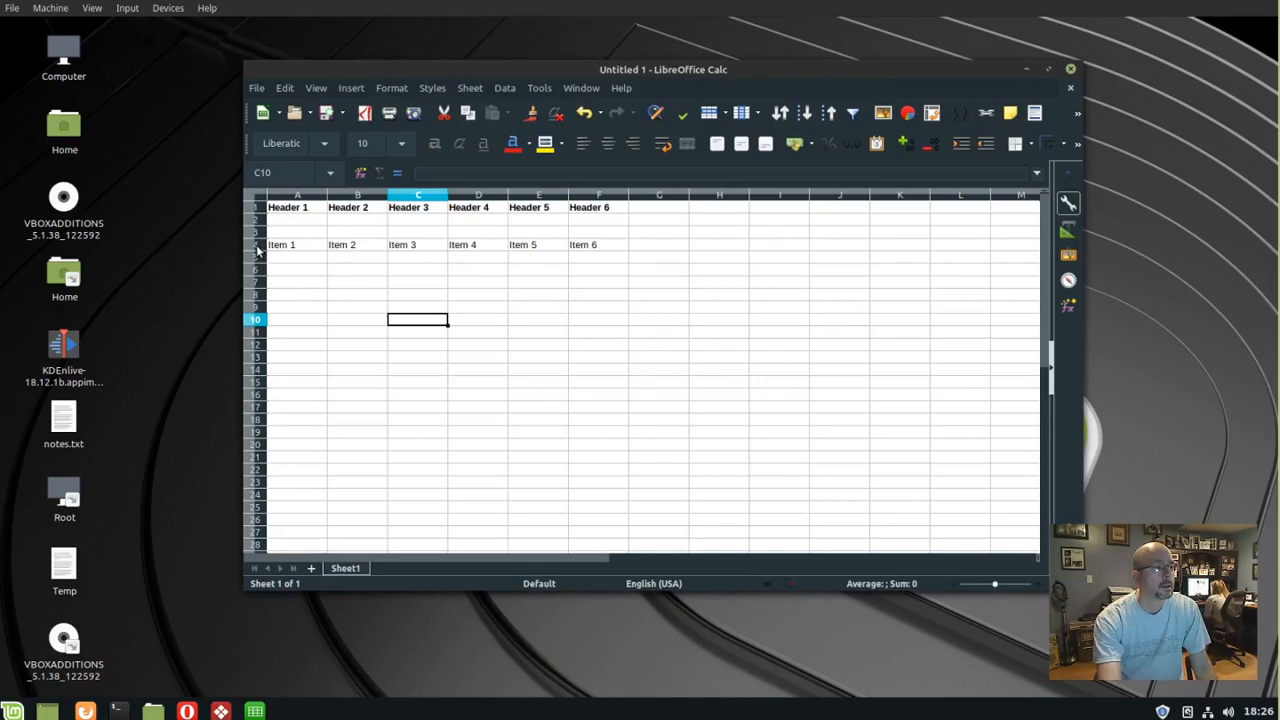
Select row 4 and freeze rows 1–3, then scroll to confirm the headers stay visible.
click(256, 244)
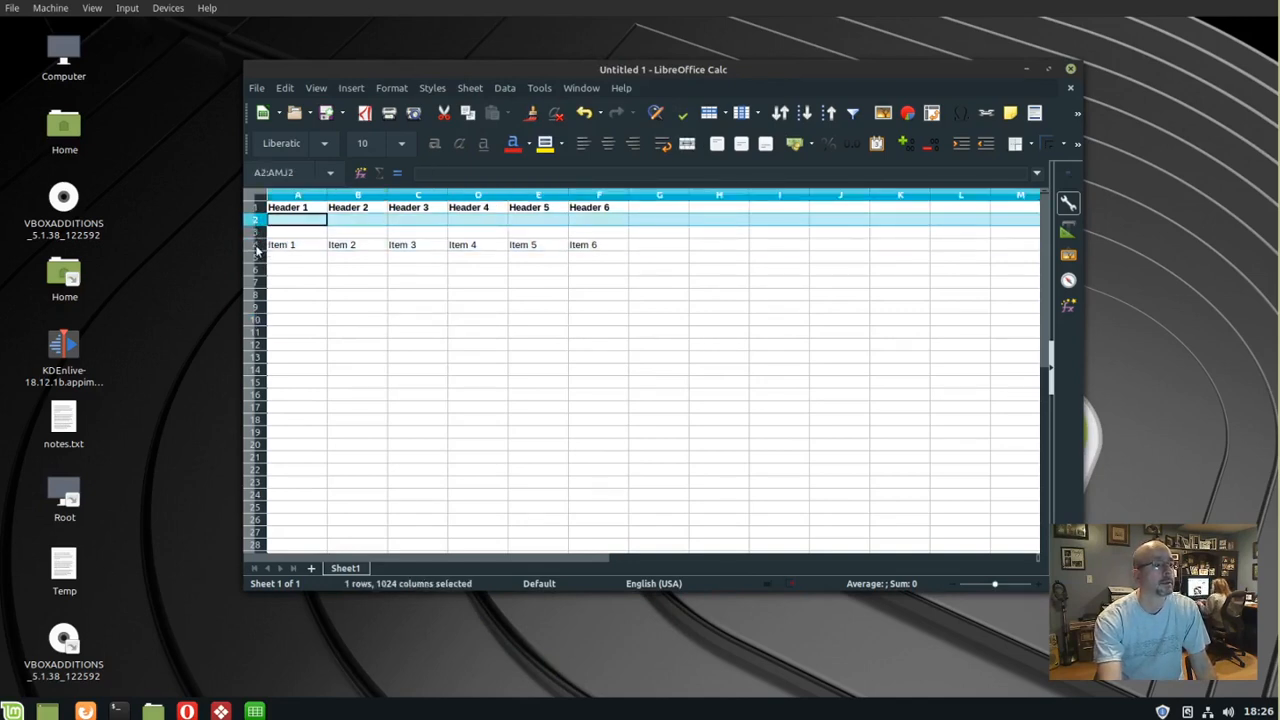
click(256, 244)
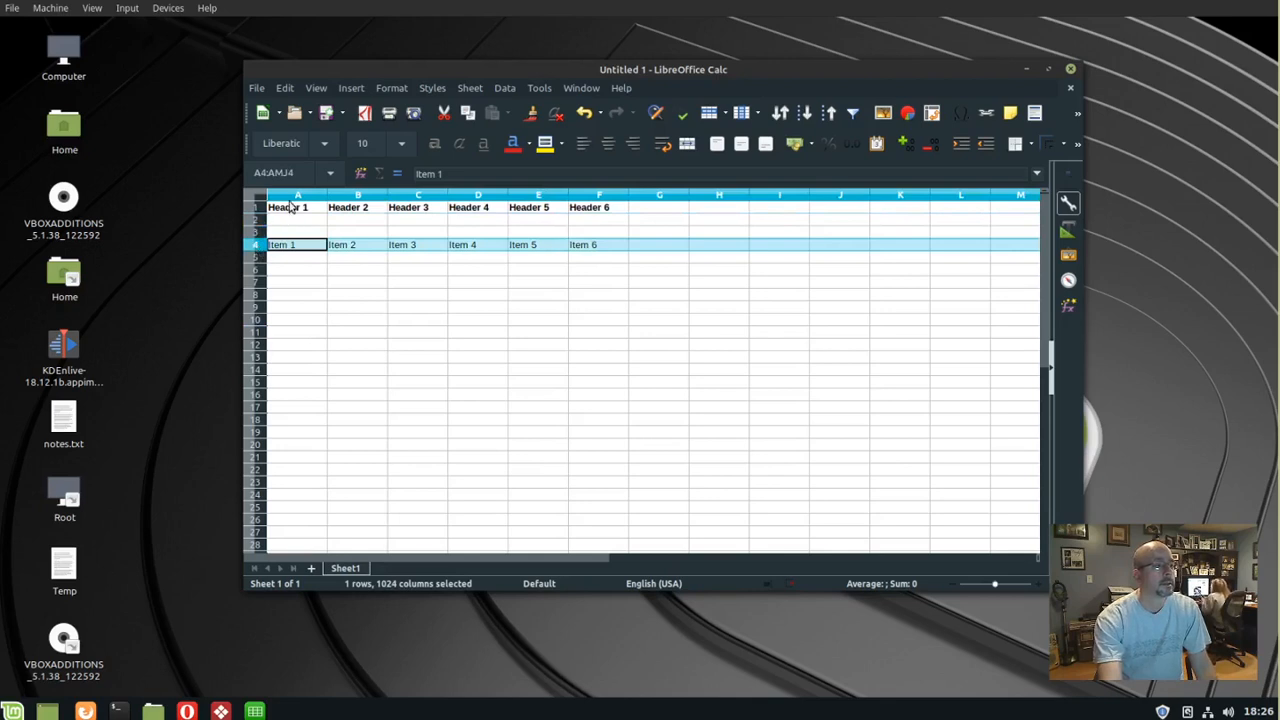
click(316, 88)
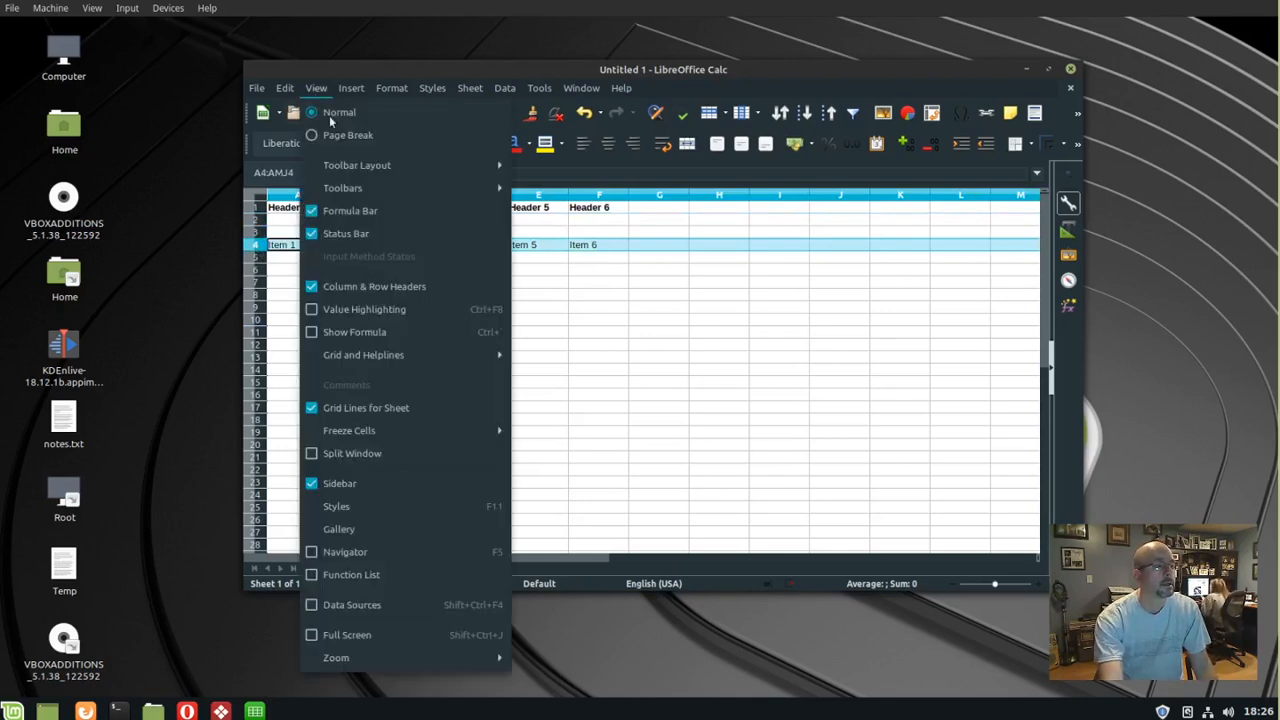
mouse_move(348, 430)
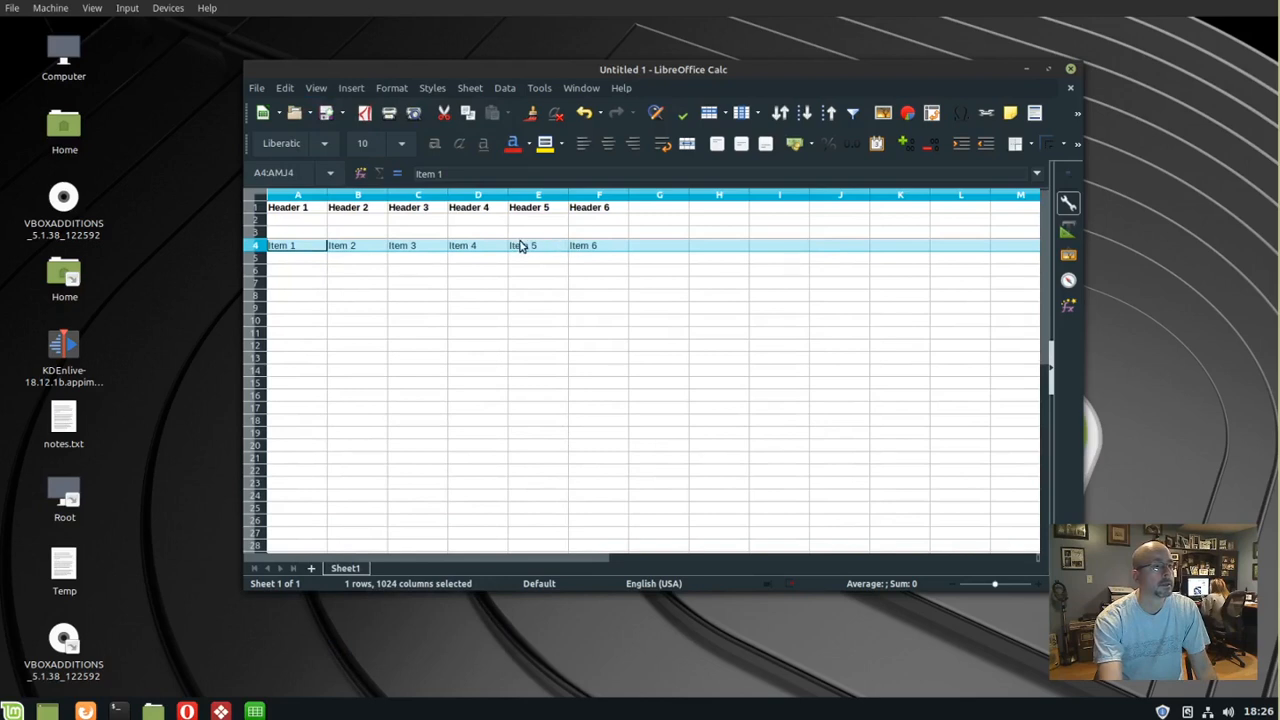
mouse_move(476, 248)
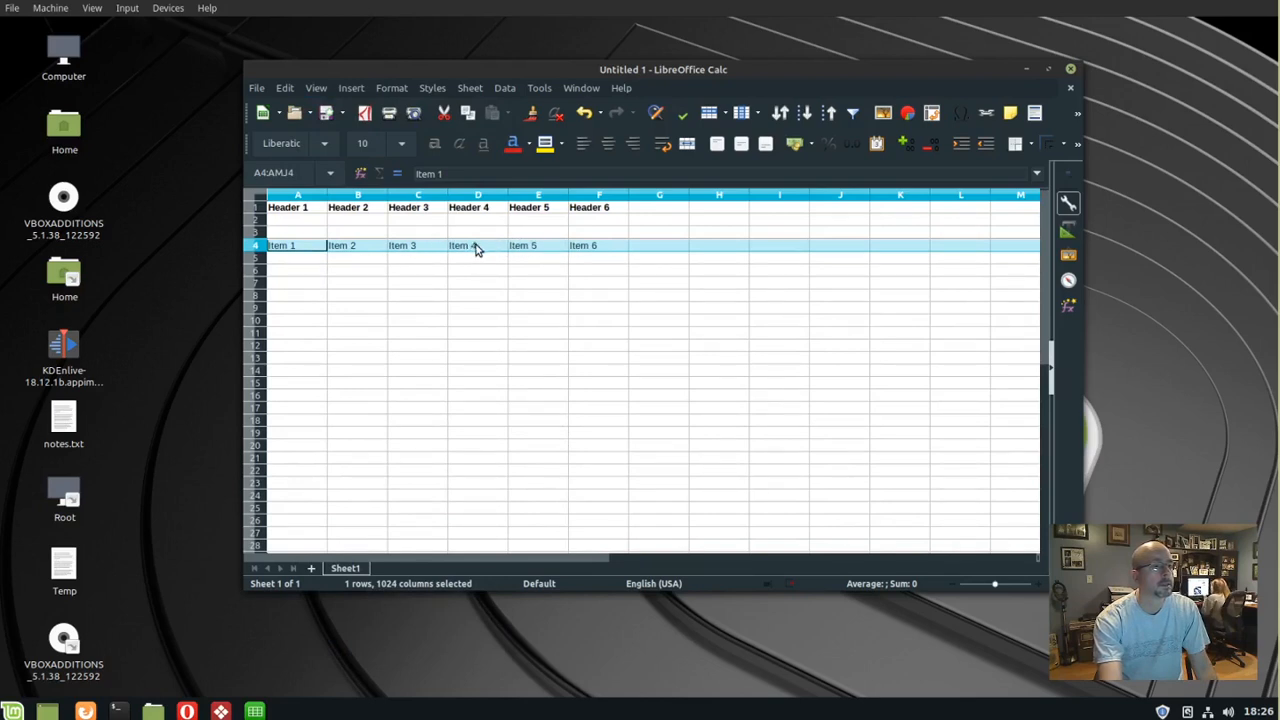
mouse_move(1040, 328)
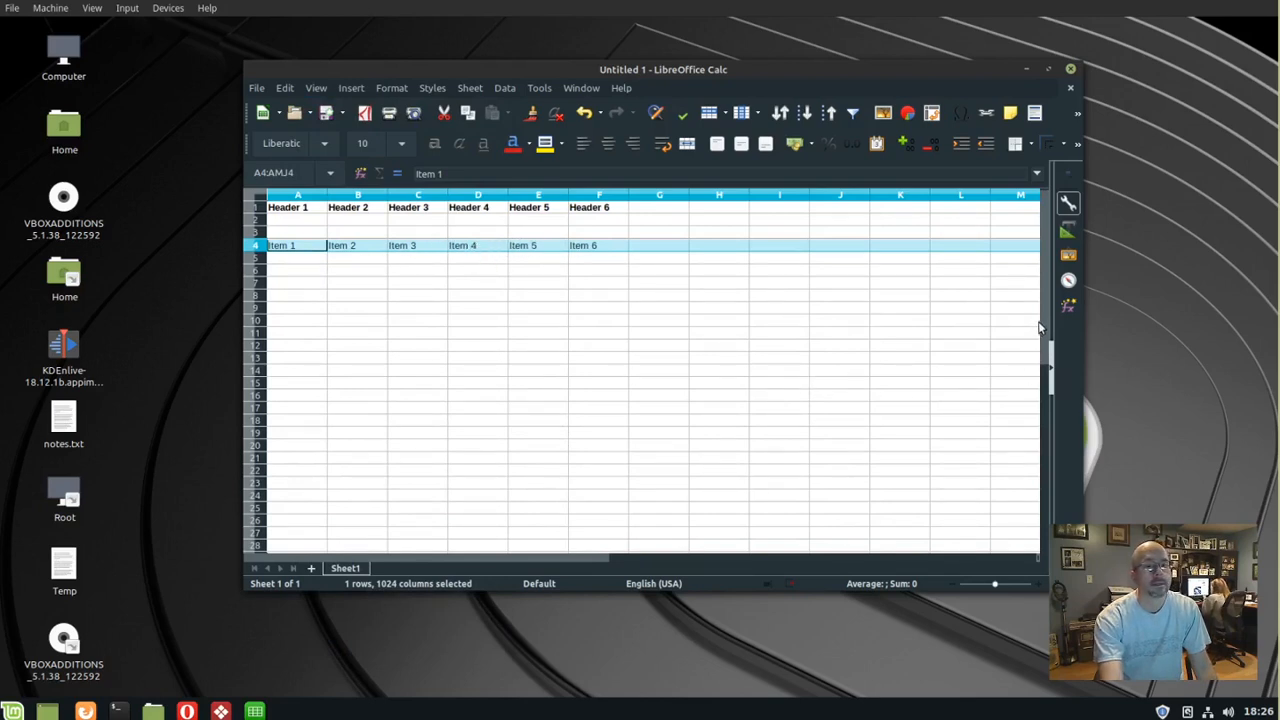
scroll(down, 3)
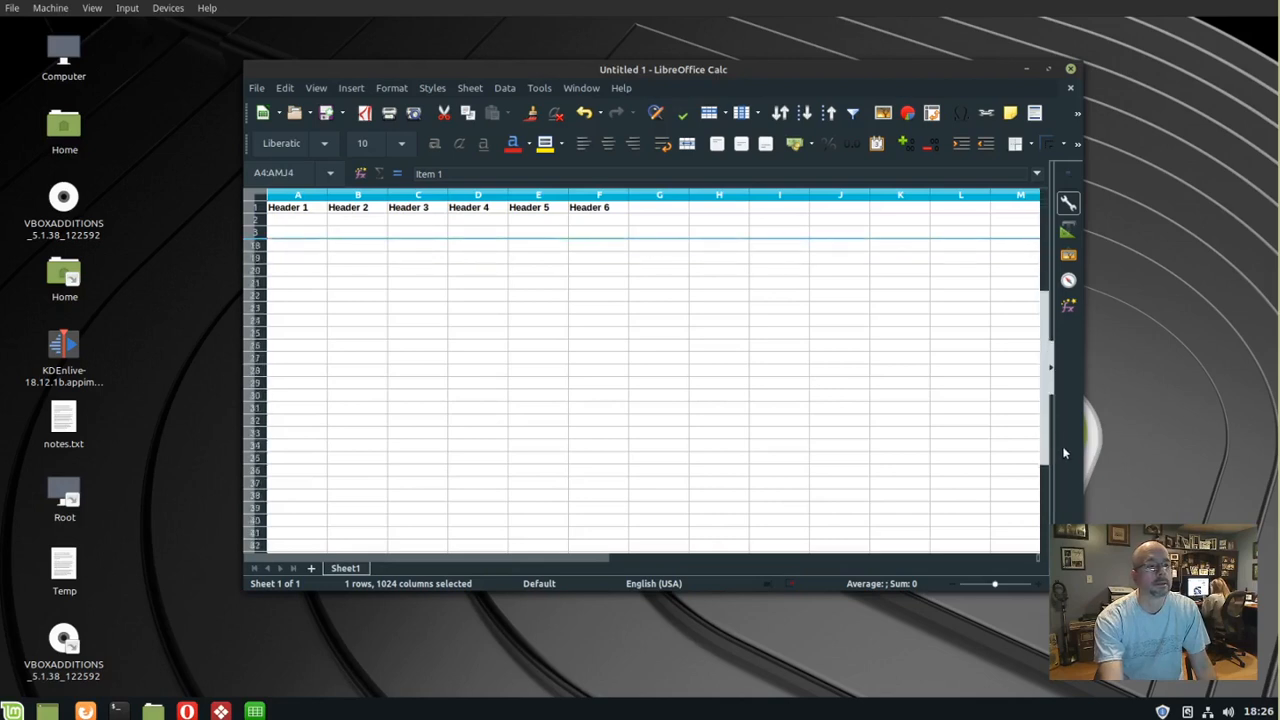